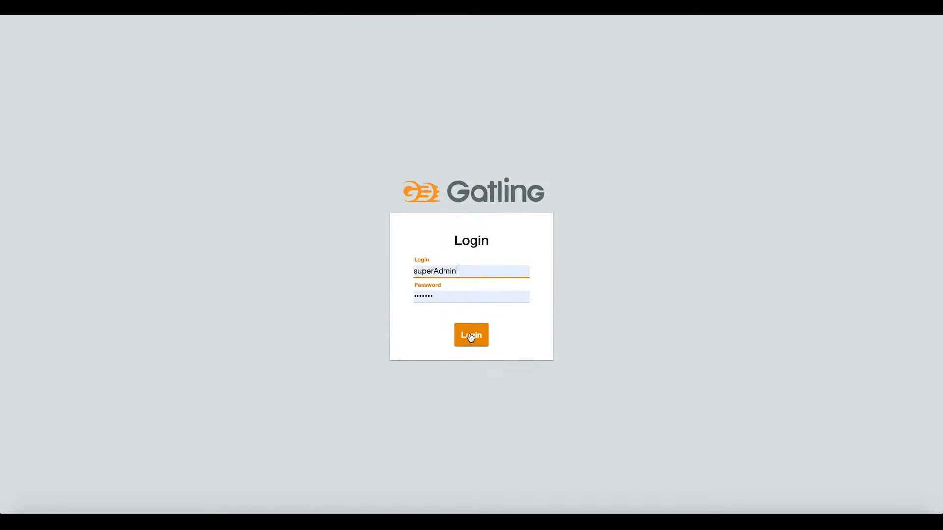
# Step: Sign in to Gatling FrontLine with the superAdmin credentials
pyautogui.click(471, 335)
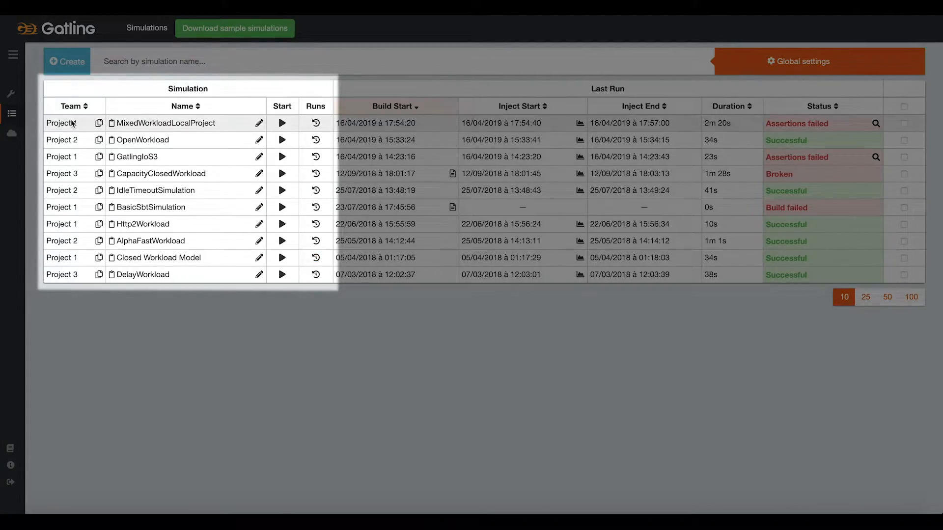
pyautogui.moveTo(85, 274)
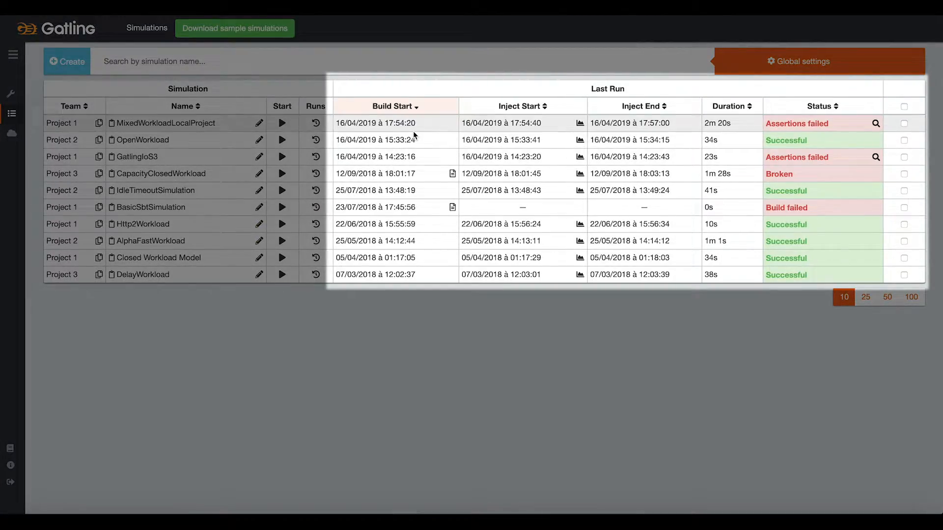
pyautogui.moveTo(414, 267)
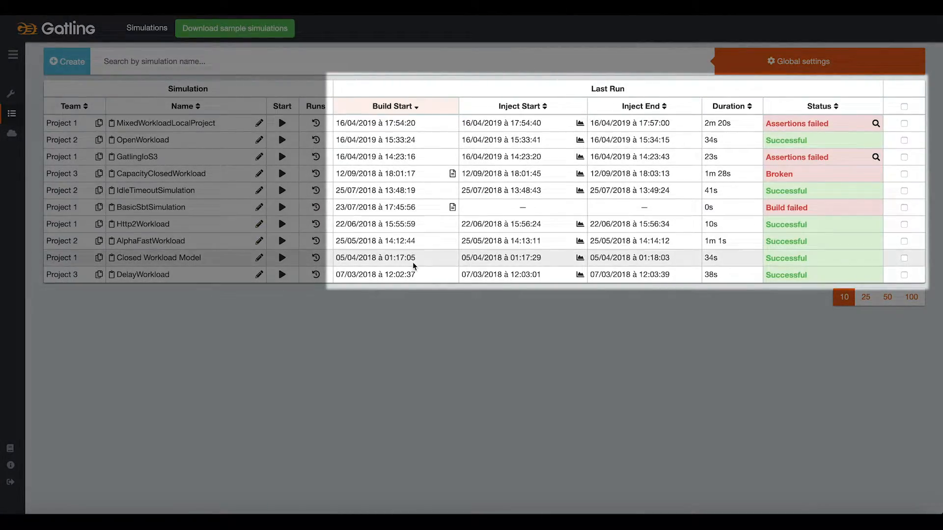
pyautogui.moveTo(655, 228)
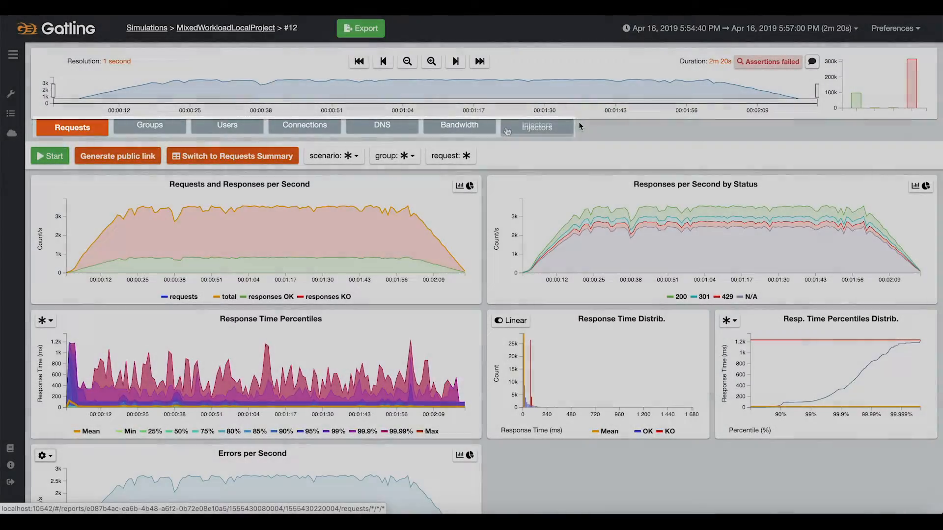
pyautogui.moveTo(580, 126)
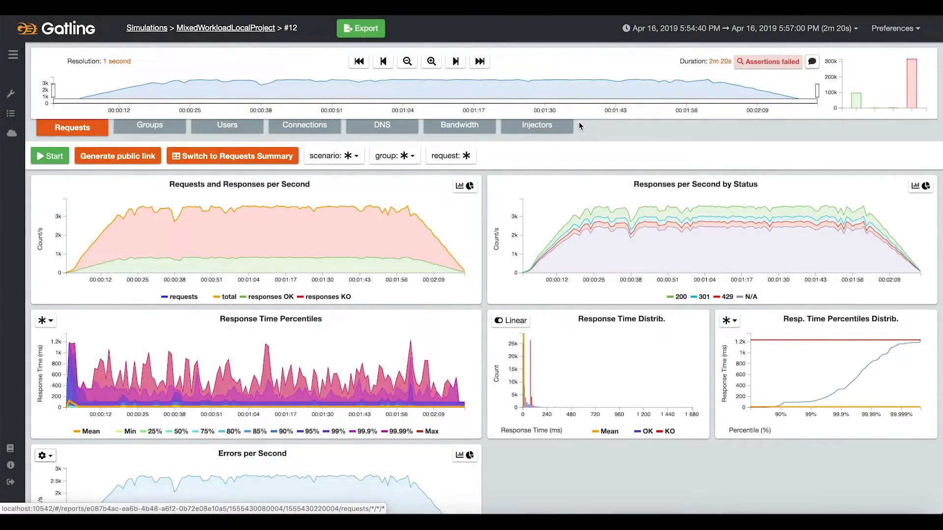
pyautogui.moveTo(276, 236)
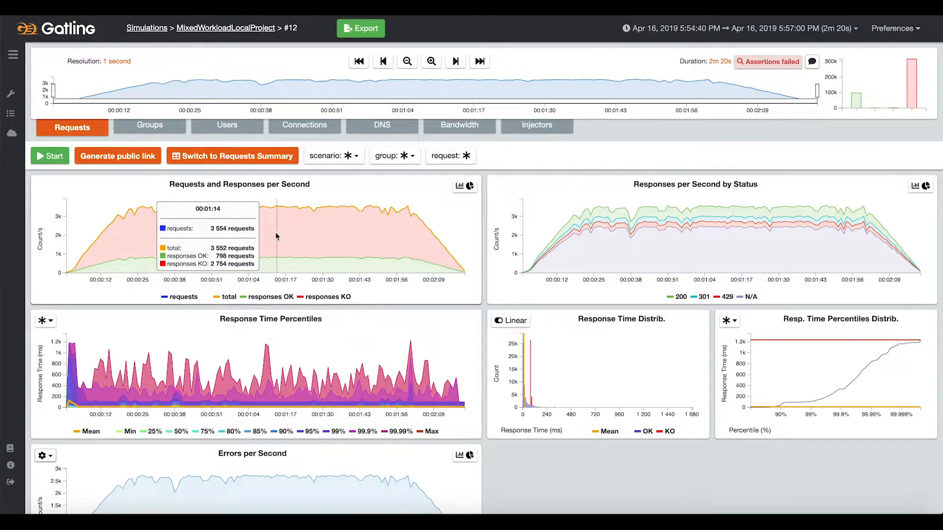
pyautogui.moveTo(584, 223)
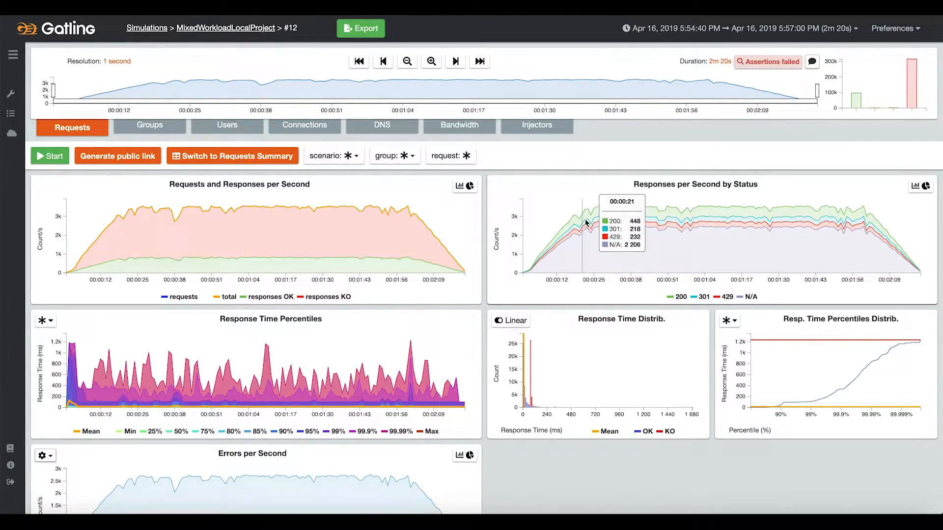
pyautogui.moveTo(191, 387)
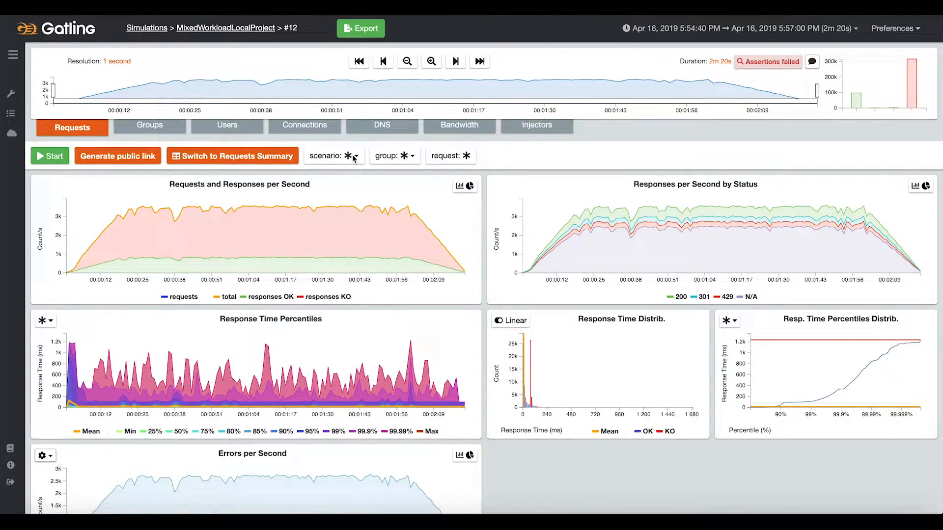
# Step: Show KO percentiles and view run #12's requests summary sorted by 95th percentile
pyautogui.click(408, 156)
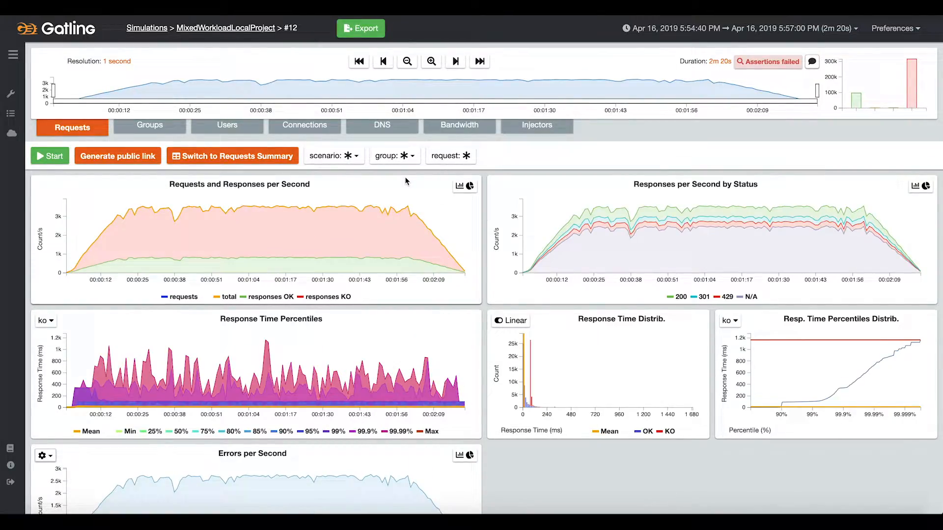
pyautogui.click(233, 156)
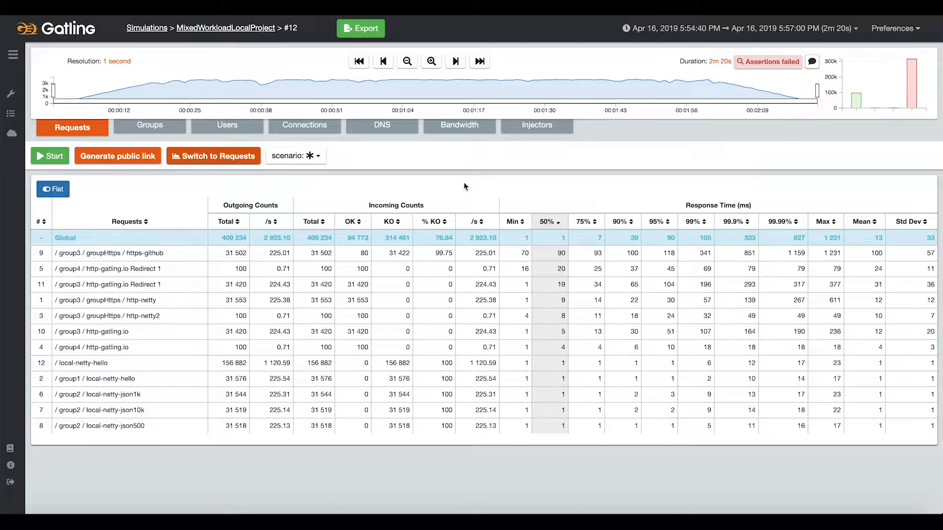
pyautogui.click(659, 222)
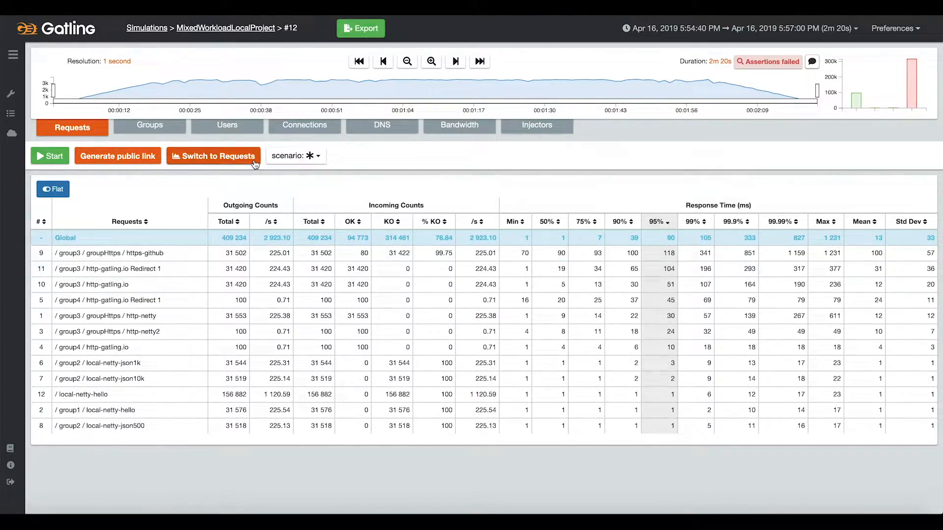
# Step: Review run #12's group charts, then its user arrival and concurrency charts
pyautogui.click(149, 126)
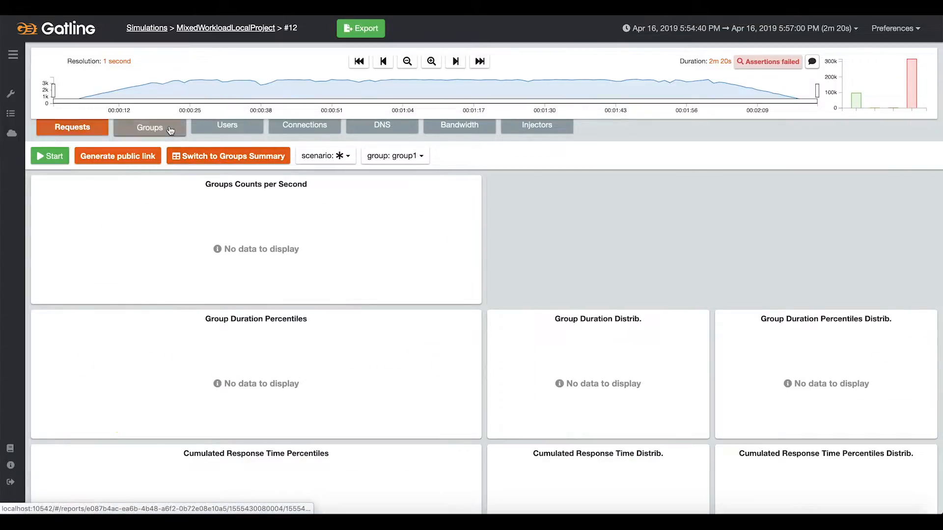
pyautogui.click(150, 128)
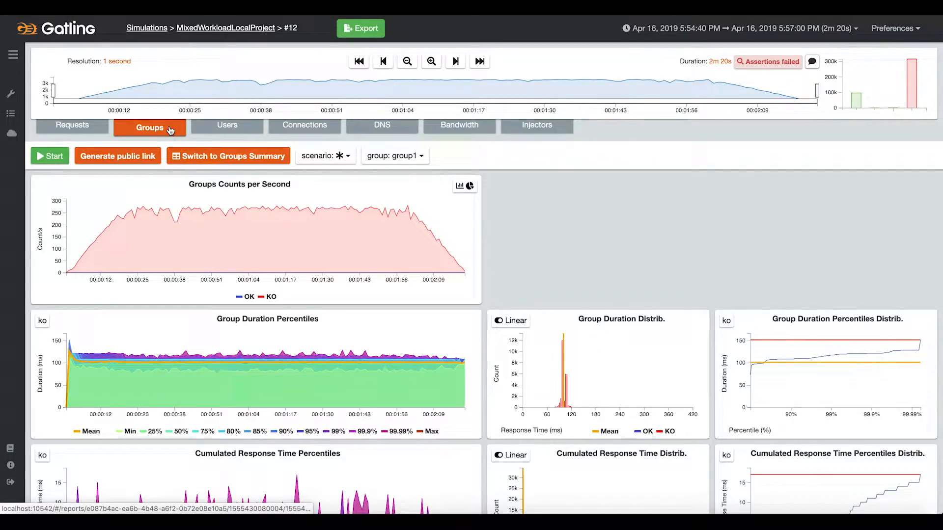
pyautogui.click(227, 128)
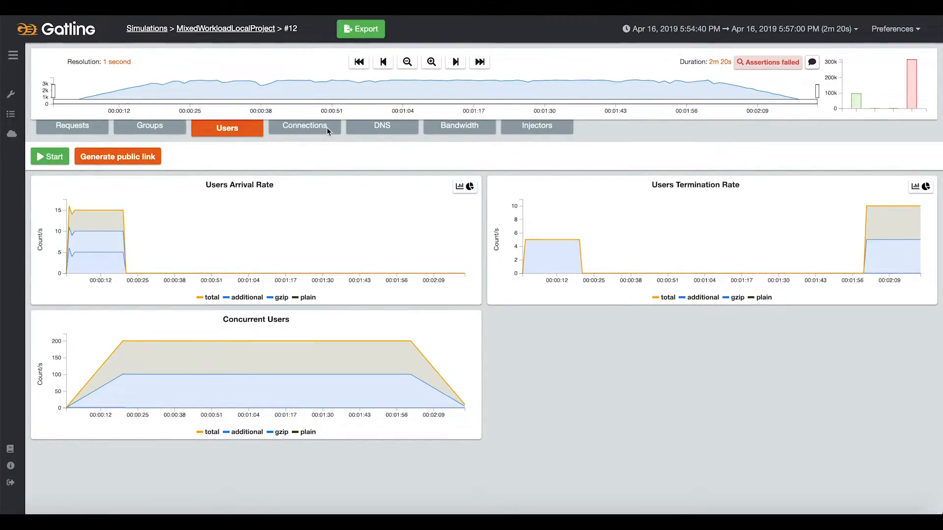
# Step: View run #12's Connections charts, including TCP connect and TLS handshake durations
pyautogui.click(303, 127)
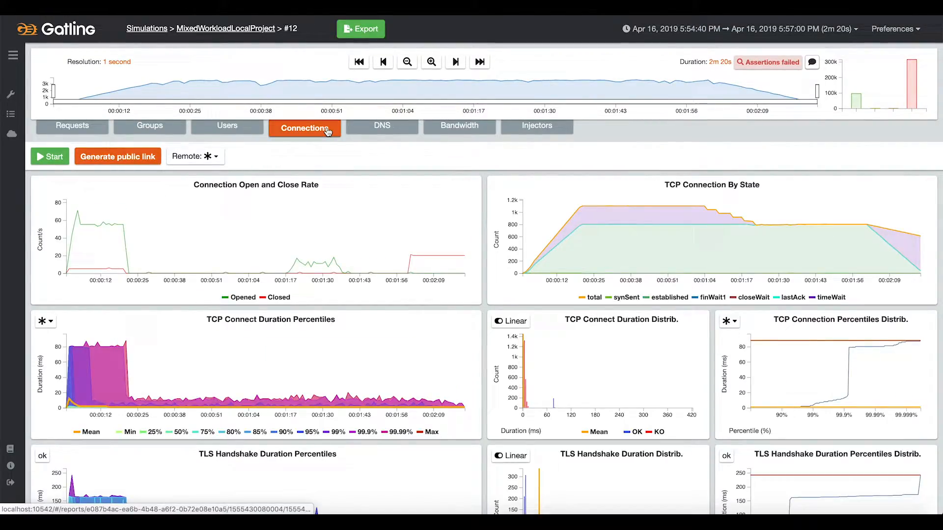
pyautogui.moveTo(94, 252)
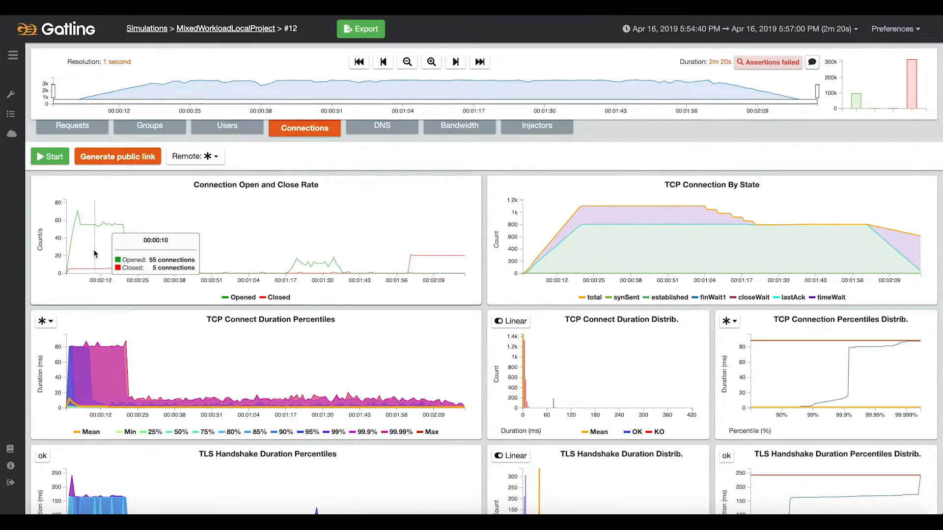
pyautogui.moveTo(330, 231)
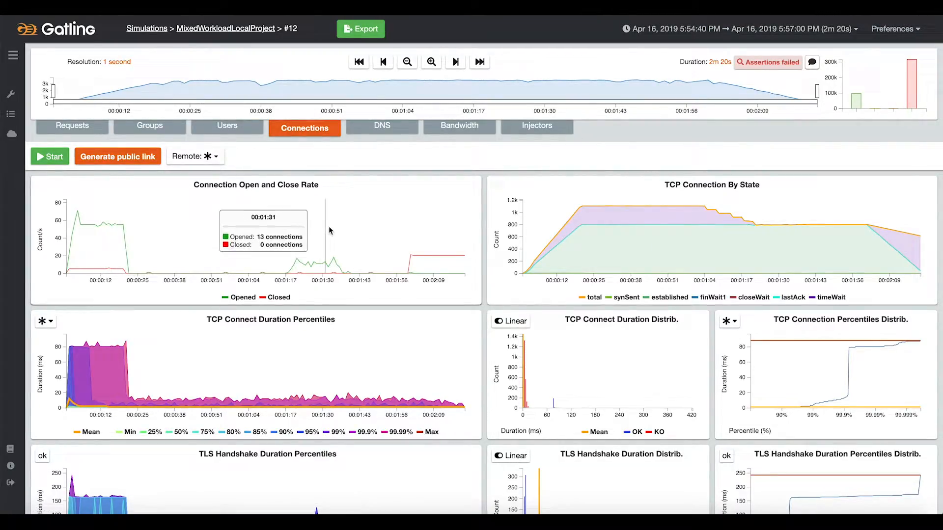
pyautogui.moveTo(592, 228)
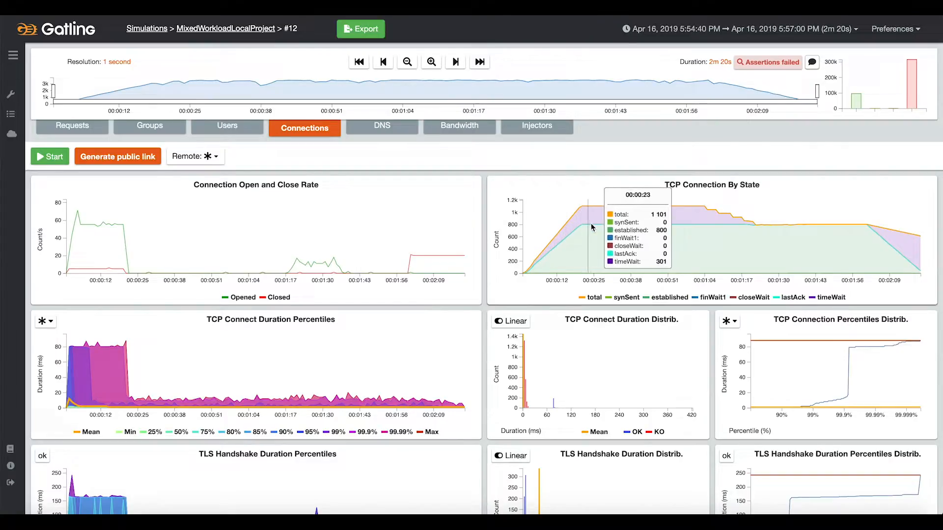
pyautogui.moveTo(310, 372)
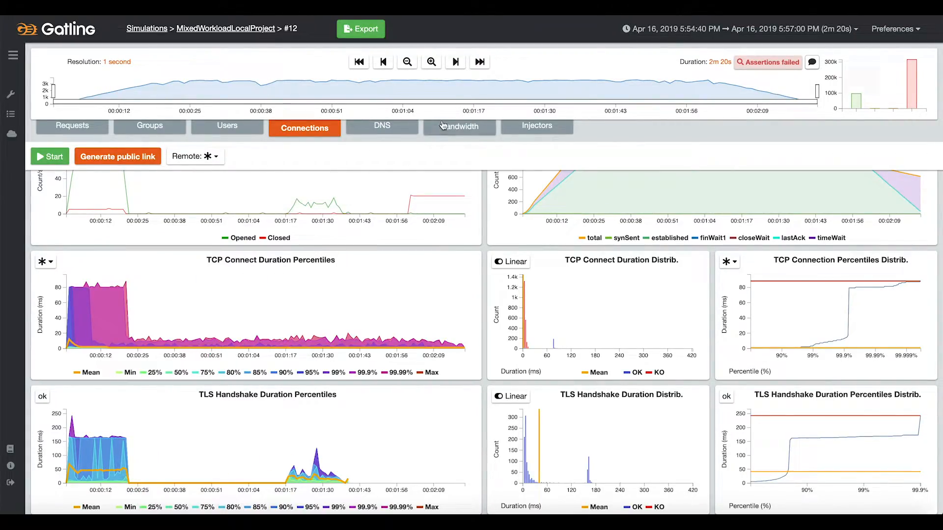
# Step: Check the bandwidth chart, then scroll through injector GC, CPU, heap and TCP charts
pyautogui.click(459, 127)
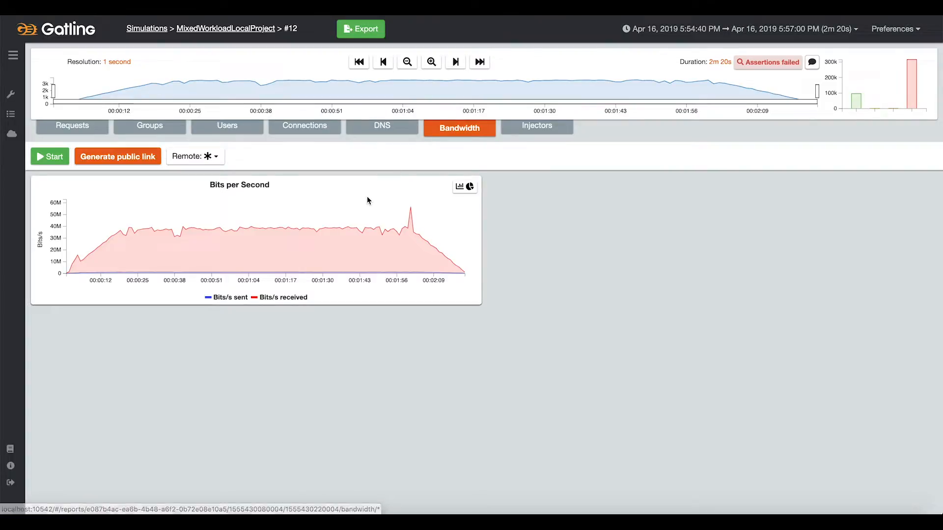
pyautogui.moveTo(395, 190)
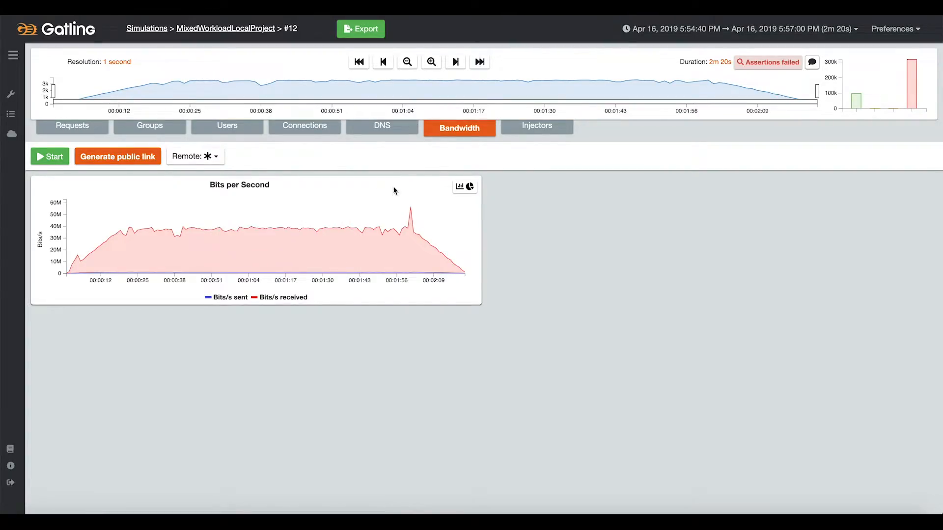
pyautogui.click(536, 127)
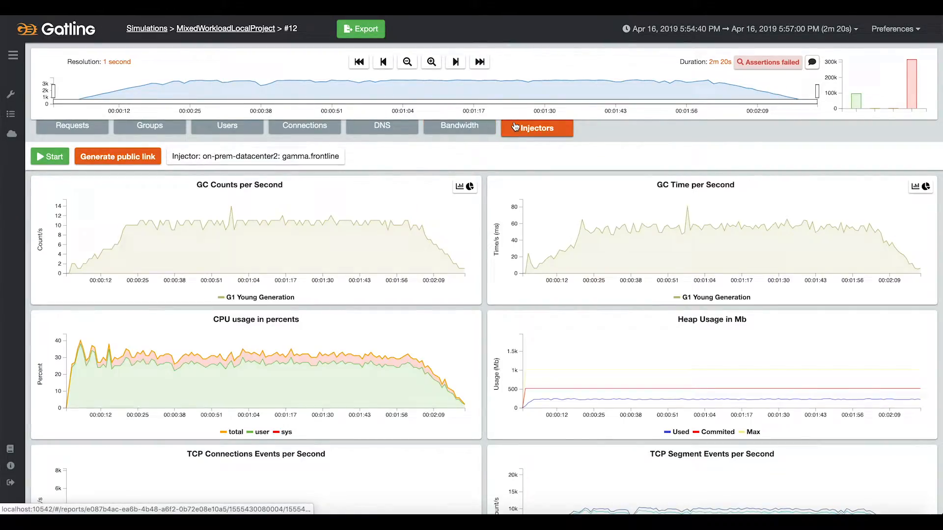
pyautogui.scroll(-3)
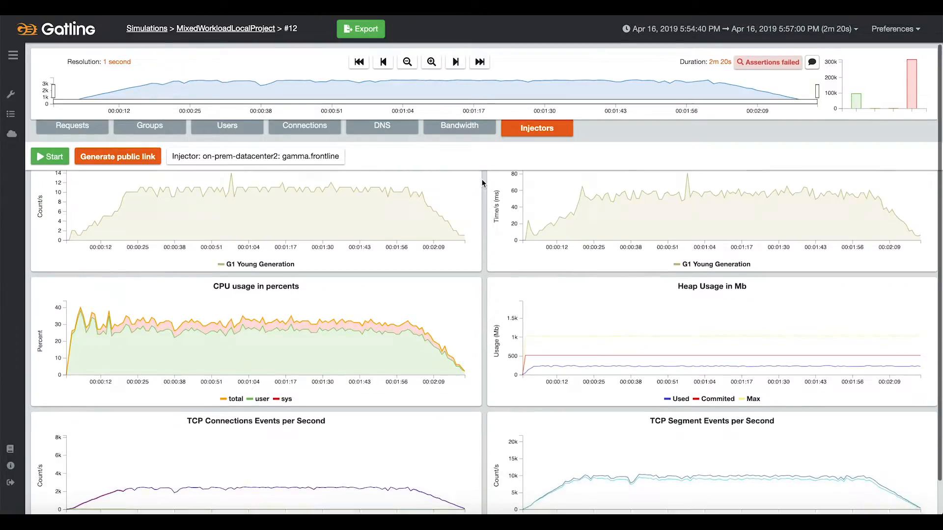
pyautogui.scroll(-3)
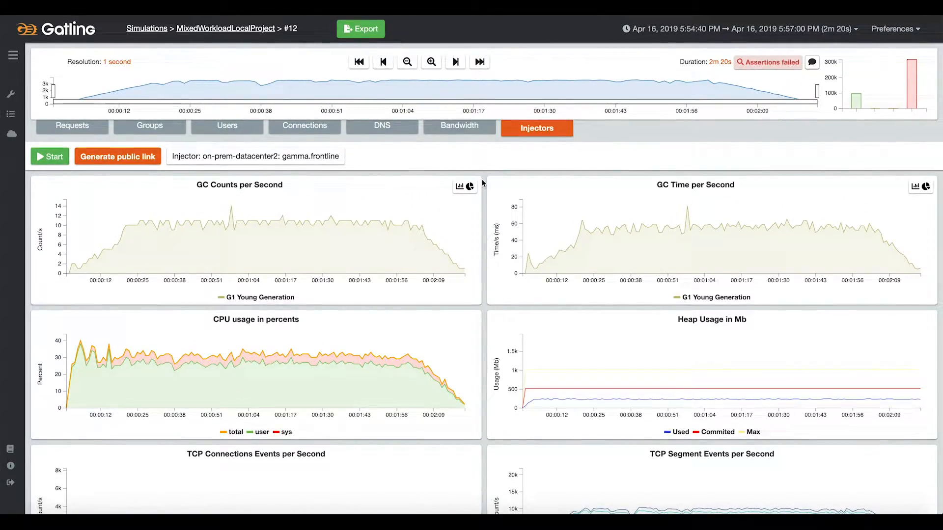
# Step: Return to run #12's request charts and generate a public link to the report
pyautogui.click(73, 126)
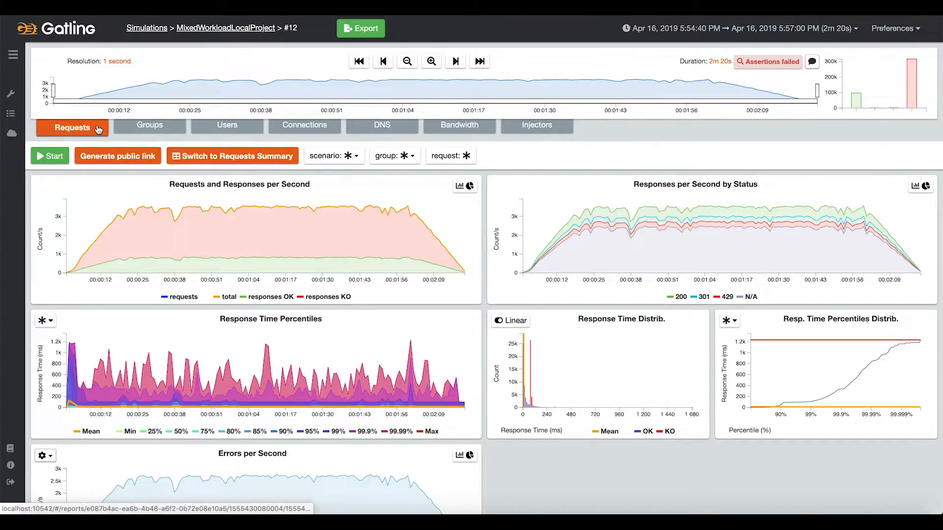
pyautogui.moveTo(176, 217)
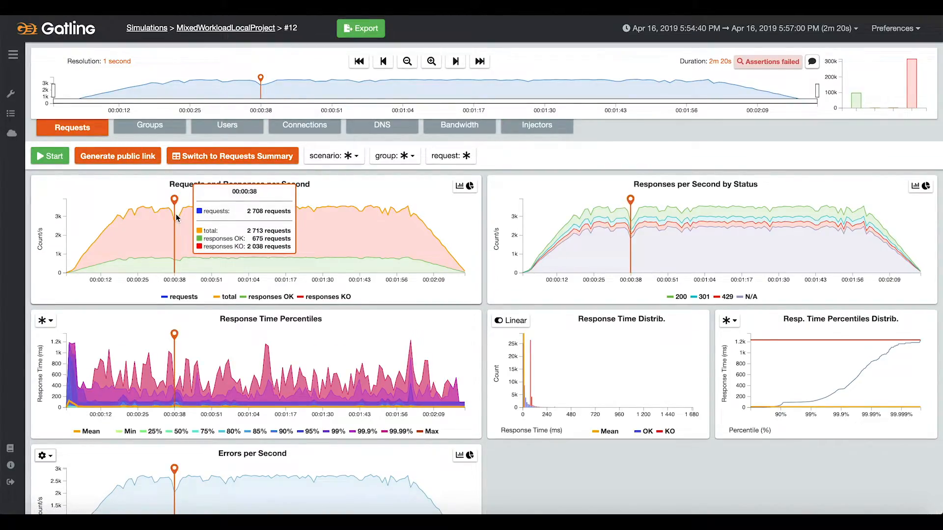
pyautogui.click(227, 128)
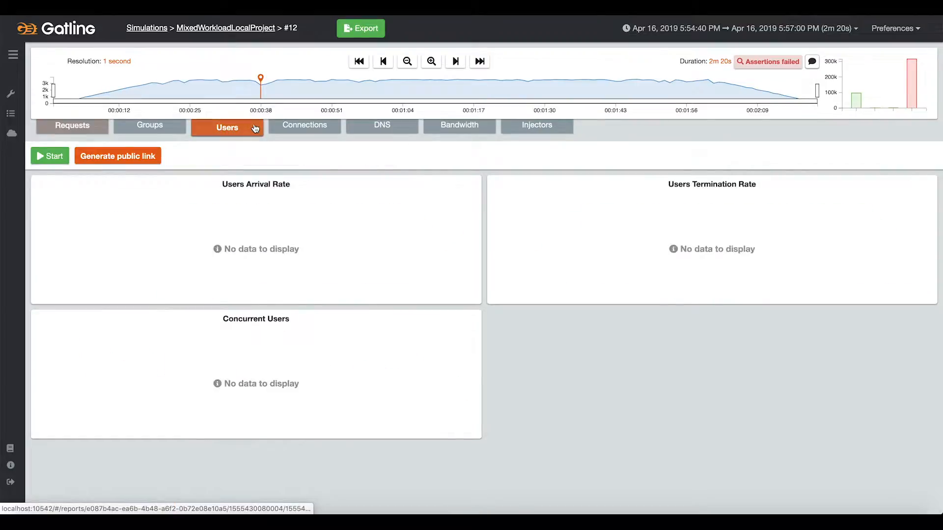
pyautogui.click(227, 128)
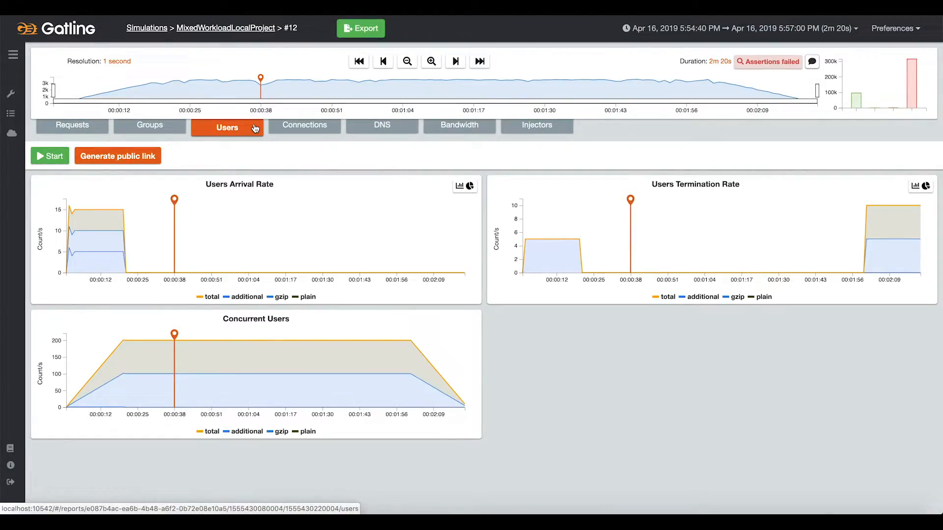
pyautogui.click(72, 127)
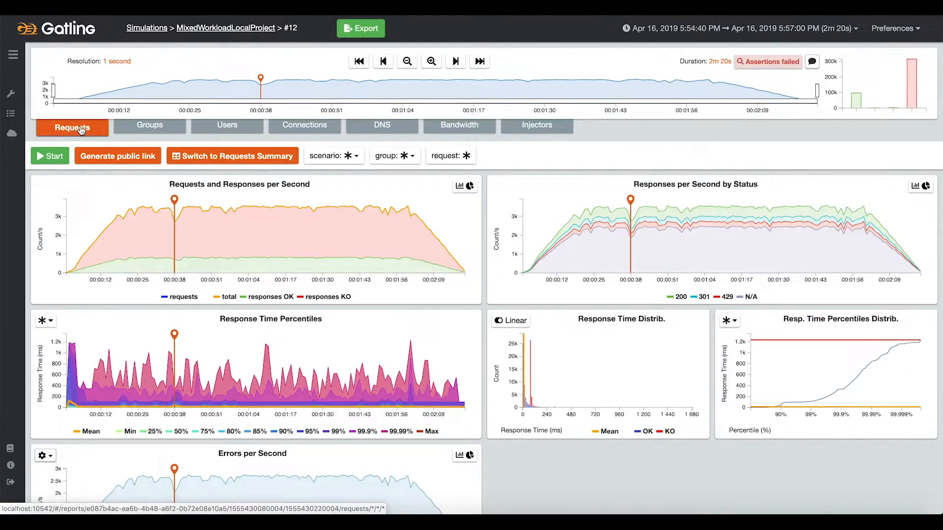
pyautogui.click(117, 156)
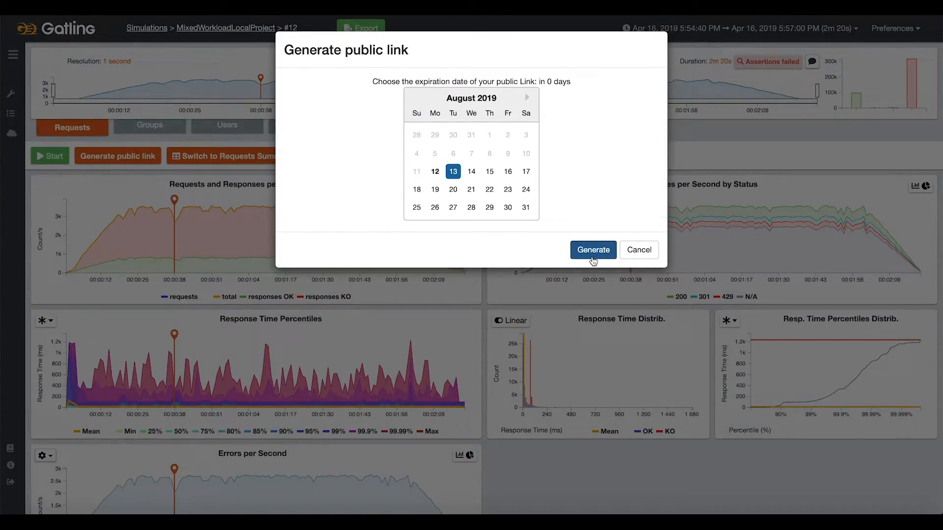
pyautogui.click(593, 250)
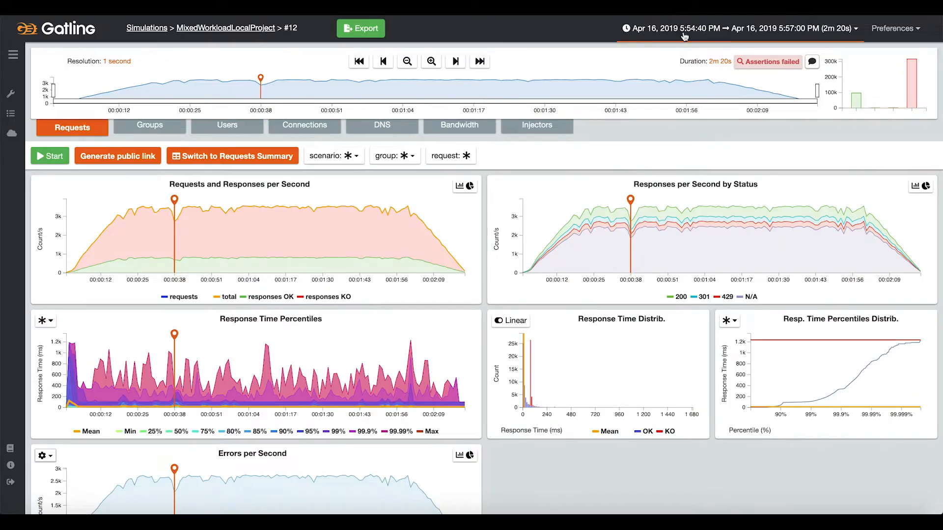
# Step: Open Export to PDF for MixedWorkloadLocalProject and browse its sections and a chart's run dropdown
pyautogui.click(361, 28)
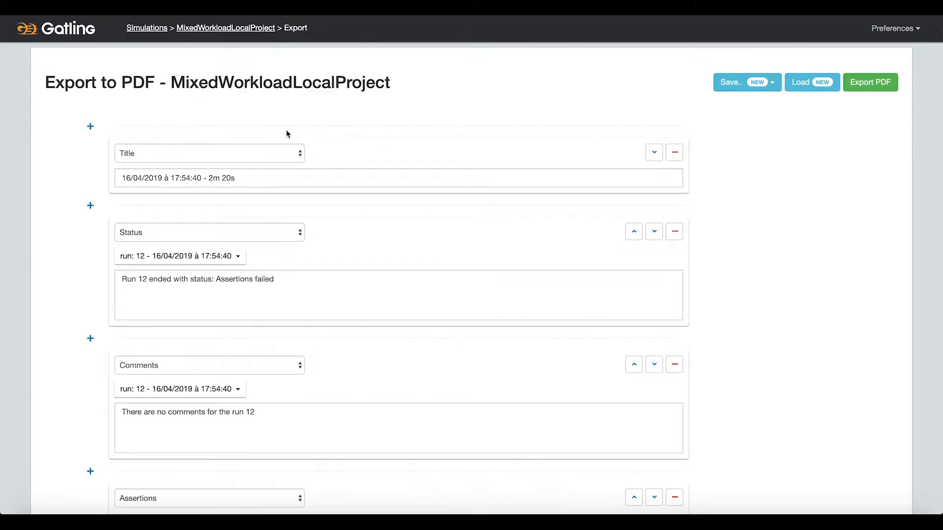
pyautogui.click(209, 153)
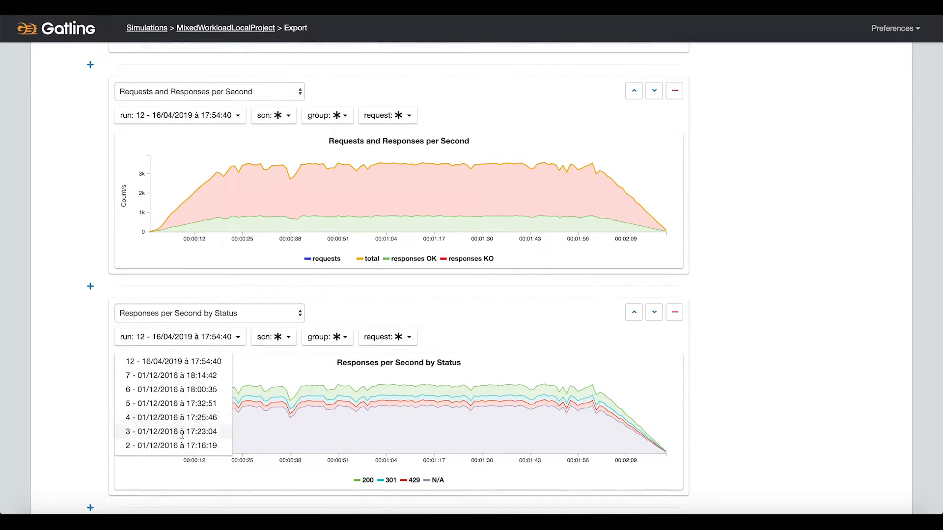
pyautogui.click(170, 432)
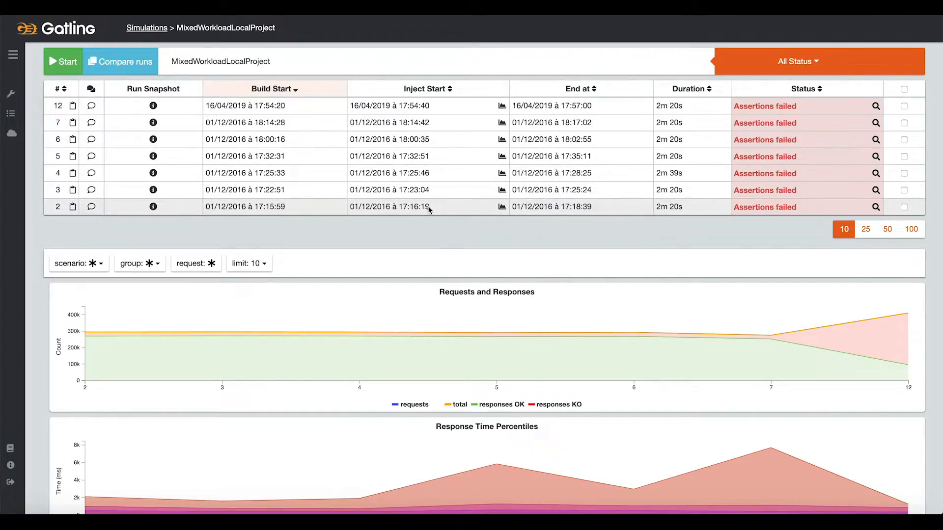
# Step: Check run 5's failed assertions, then save the comment 'Assertions failed' on it
pyautogui.click(875, 156)
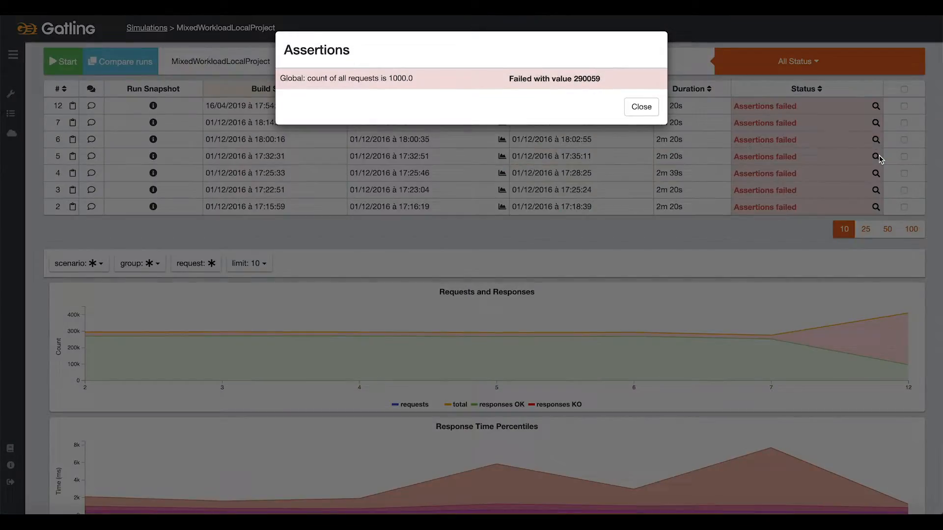
pyautogui.click(640, 107)
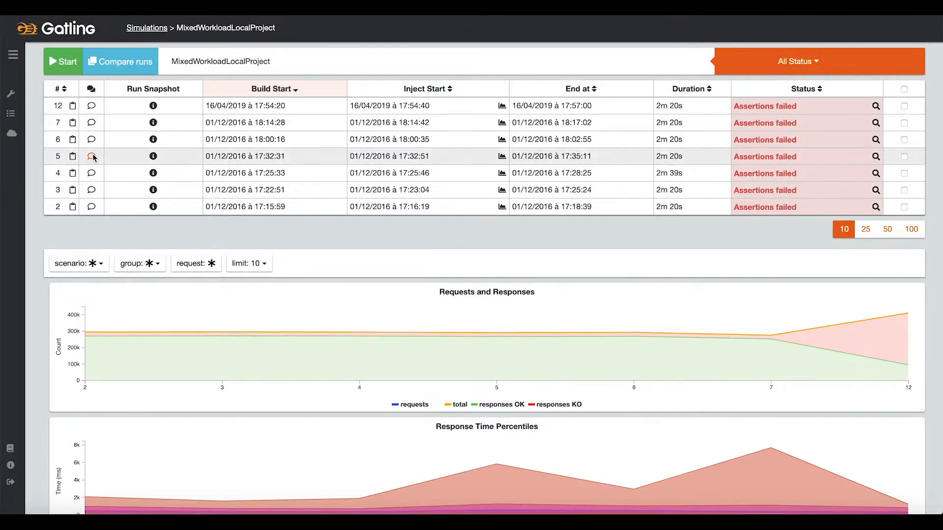
pyautogui.click(91, 156)
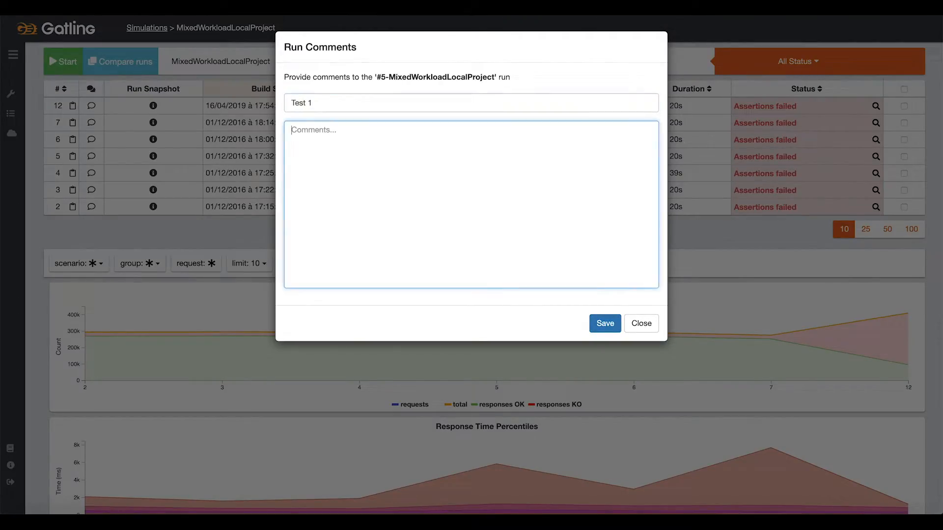
pyautogui.write('Assertions failed')
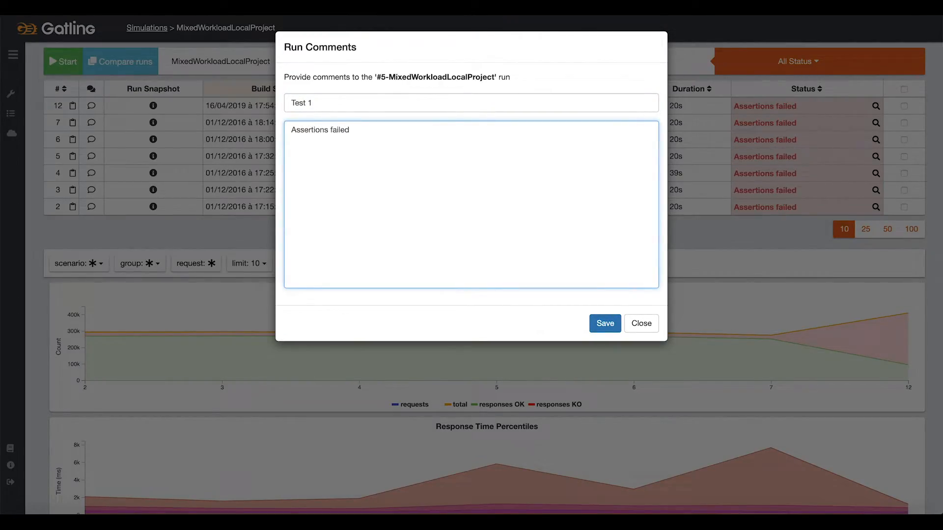
pyautogui.click(605, 323)
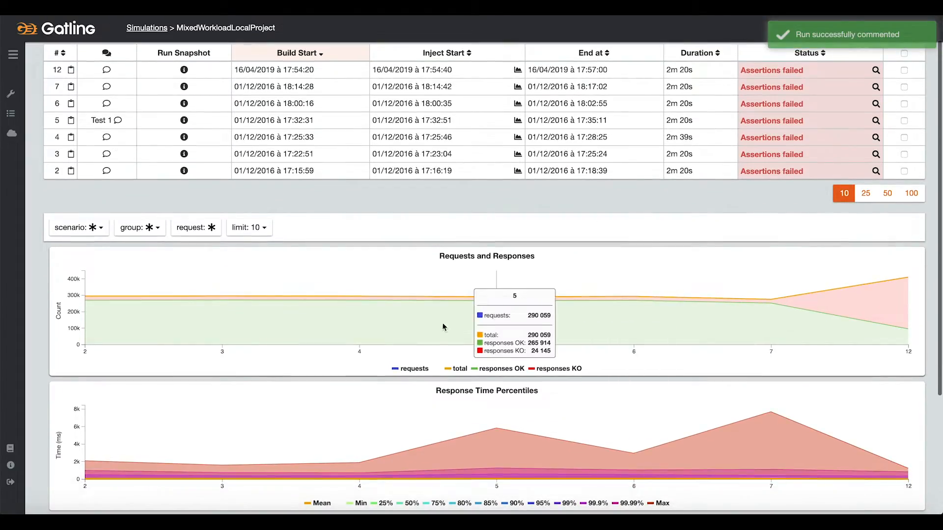
pyautogui.moveTo(602, 322)
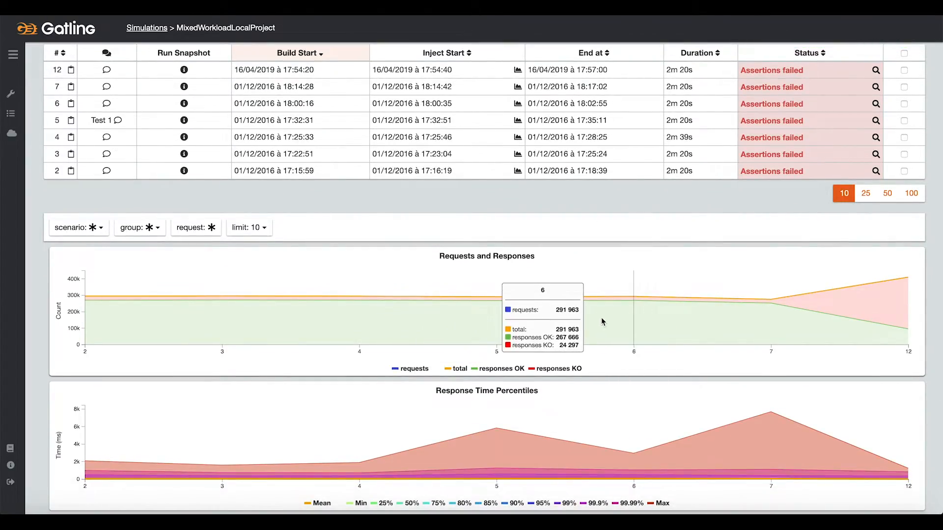
pyautogui.scroll(-3)
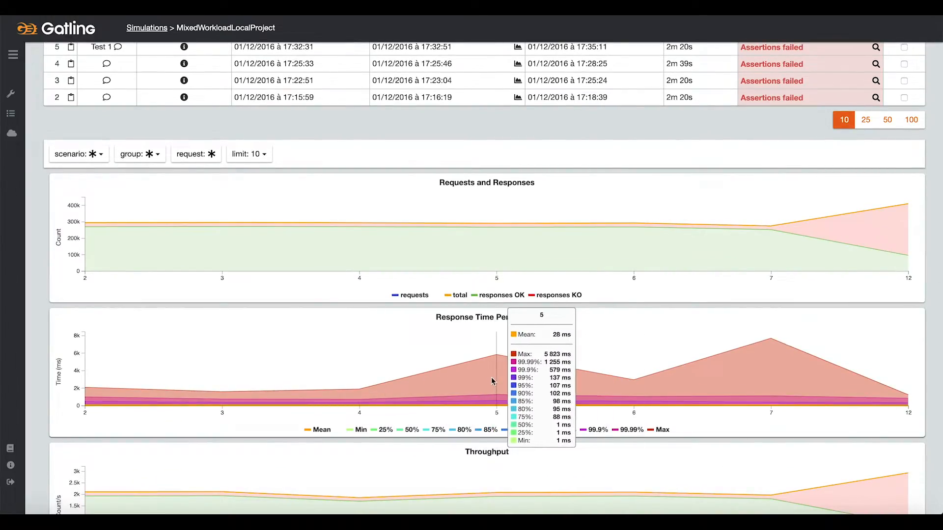
pyautogui.scroll(-3)
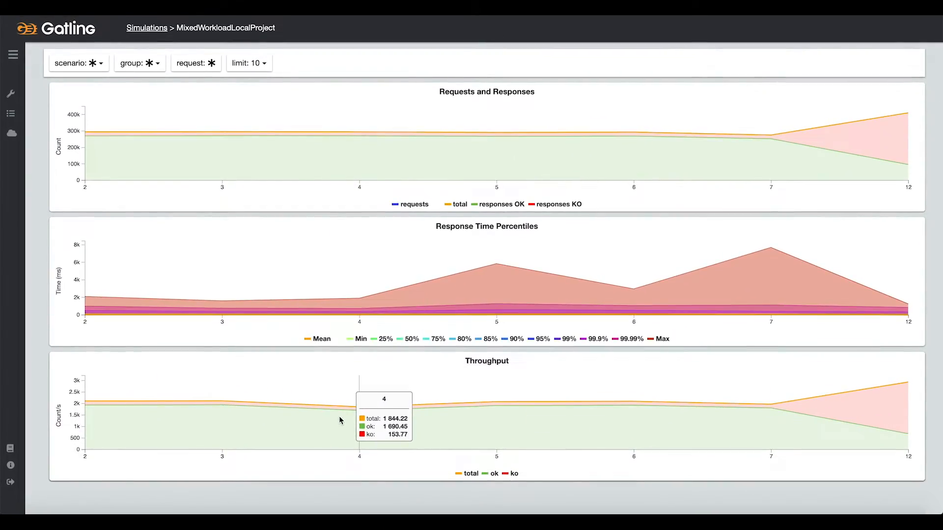
pyautogui.moveTo(600, 408)
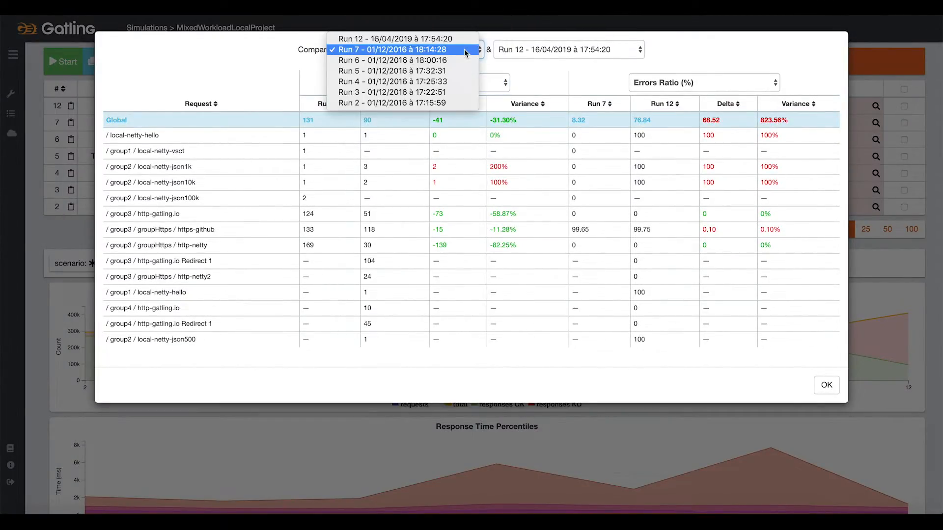
pyautogui.click(394, 103)
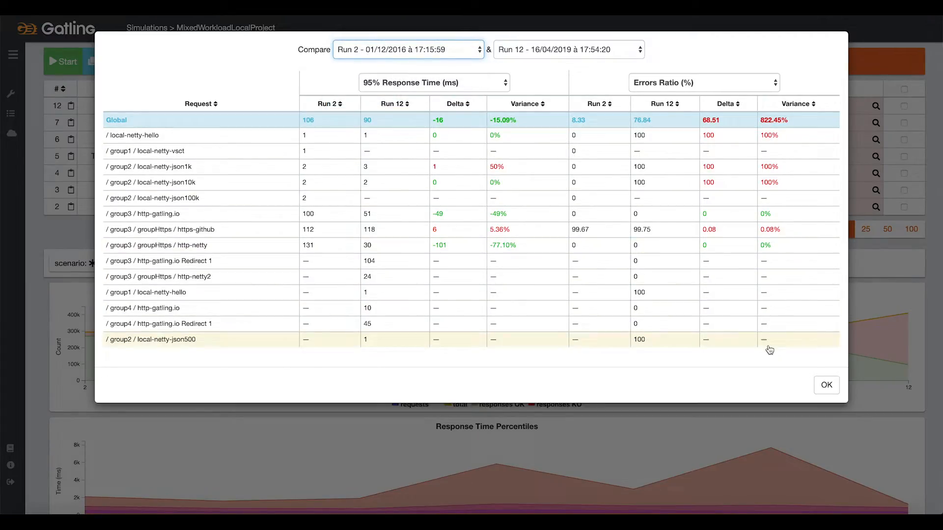
pyautogui.click(826, 385)
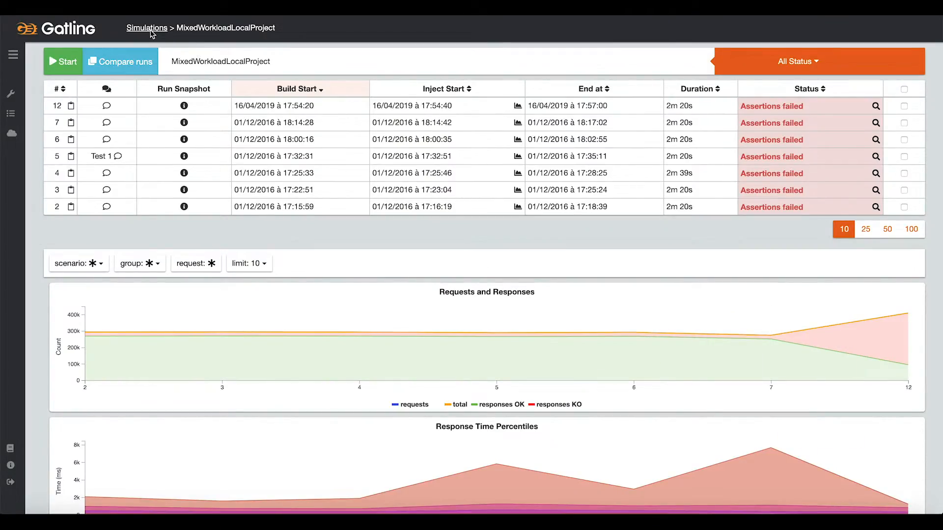
# Step: Edit MixedWorkloadLocalProject to download its binary from Nexus repository 1
pyautogui.click(147, 28)
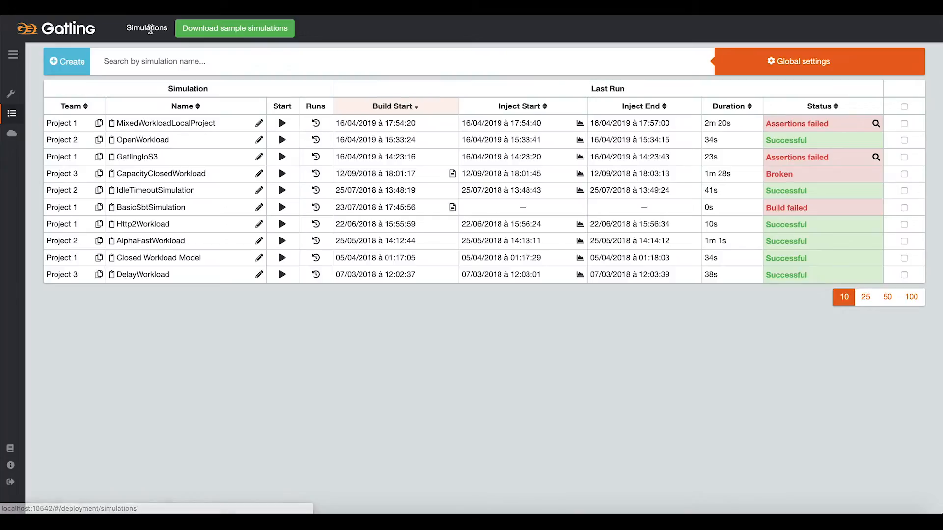
pyautogui.moveTo(258, 124)
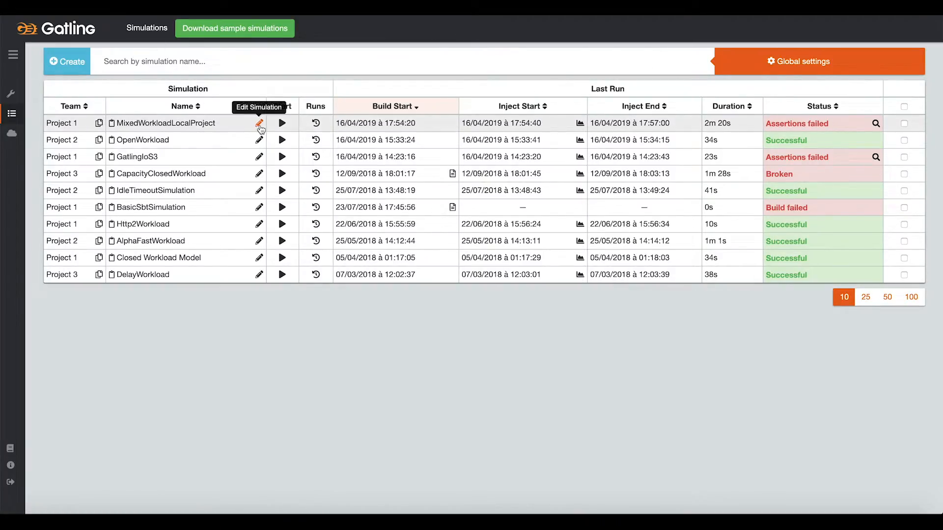
pyautogui.click(258, 123)
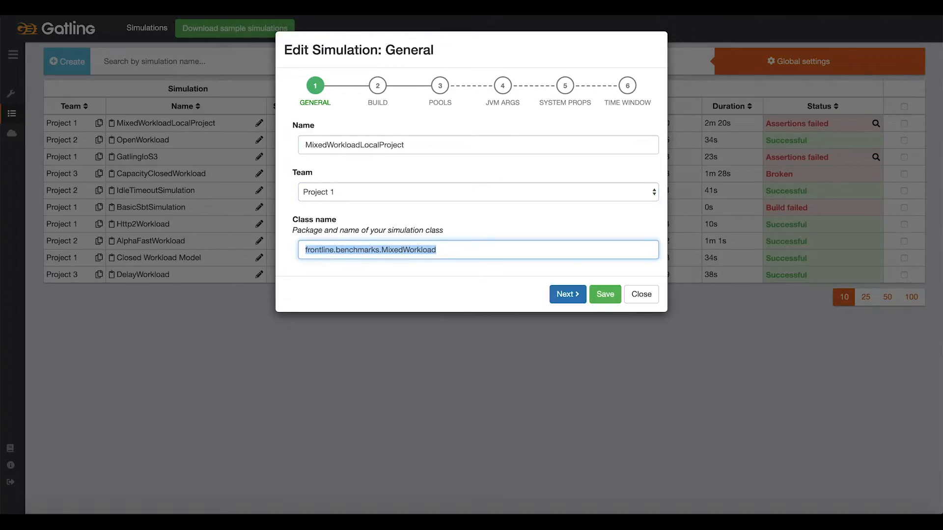
pyautogui.click(567, 294)
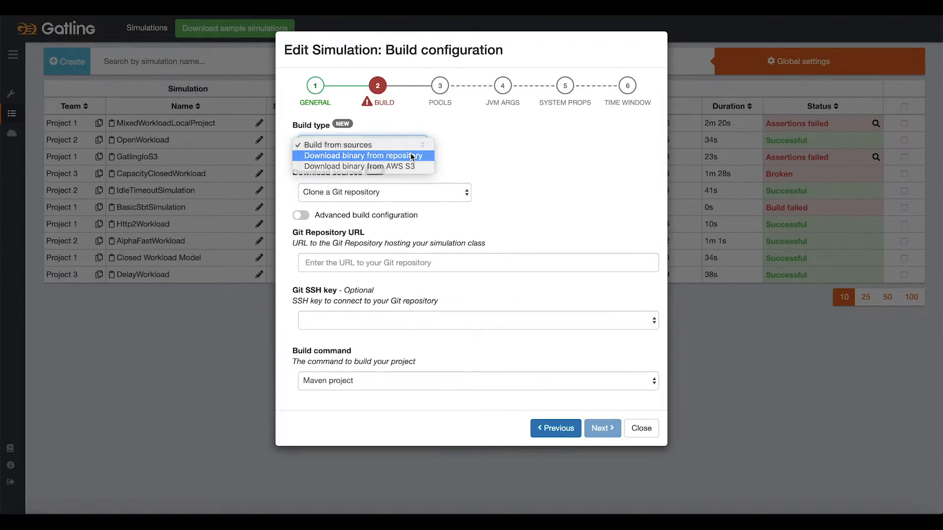
pyautogui.click(362, 155)
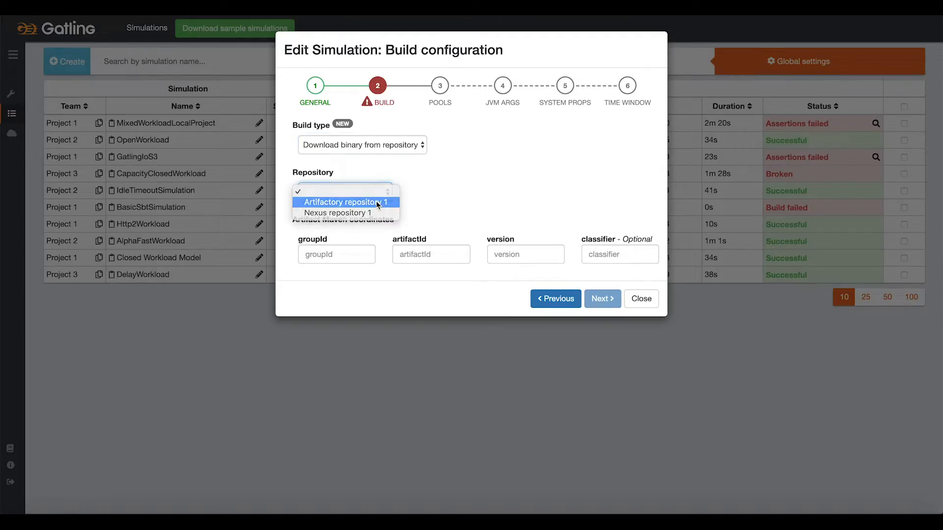
pyautogui.click(337, 213)
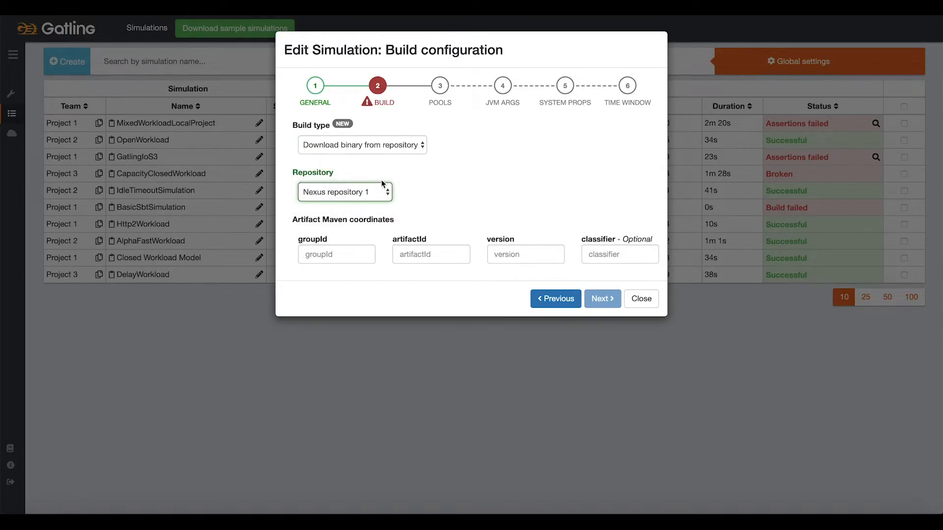
pyautogui.click(362, 145)
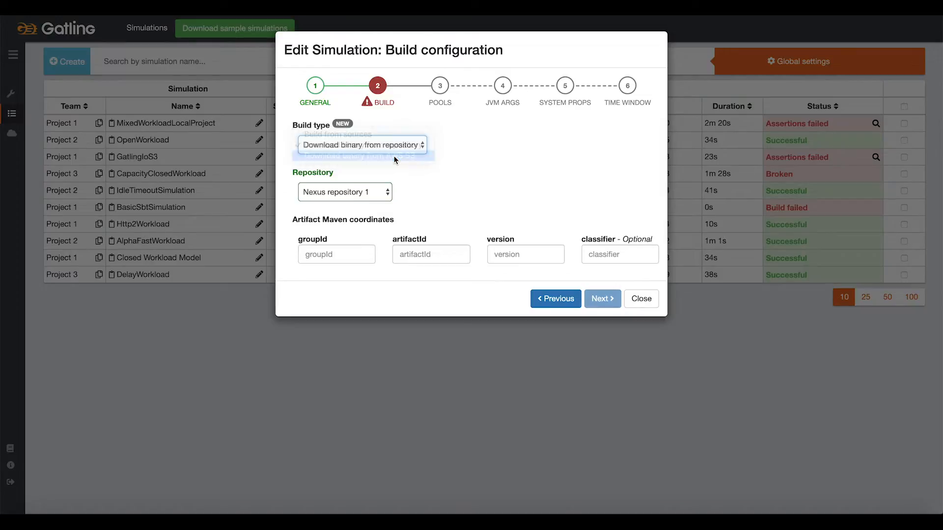
pyautogui.click(602, 298)
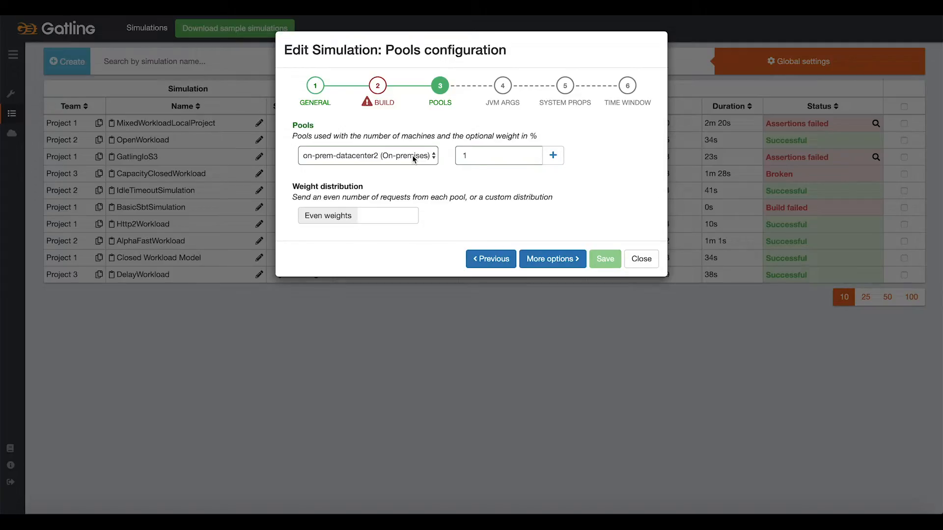
# Step: Choose the AWS-frankfurt pool, add a machine and a second pool
pyautogui.click(368, 156)
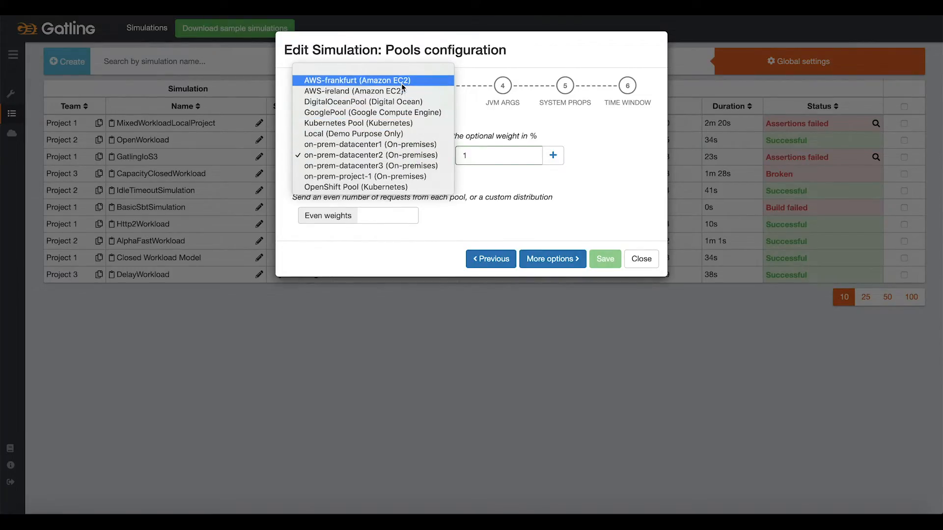
pyautogui.click(372, 80)
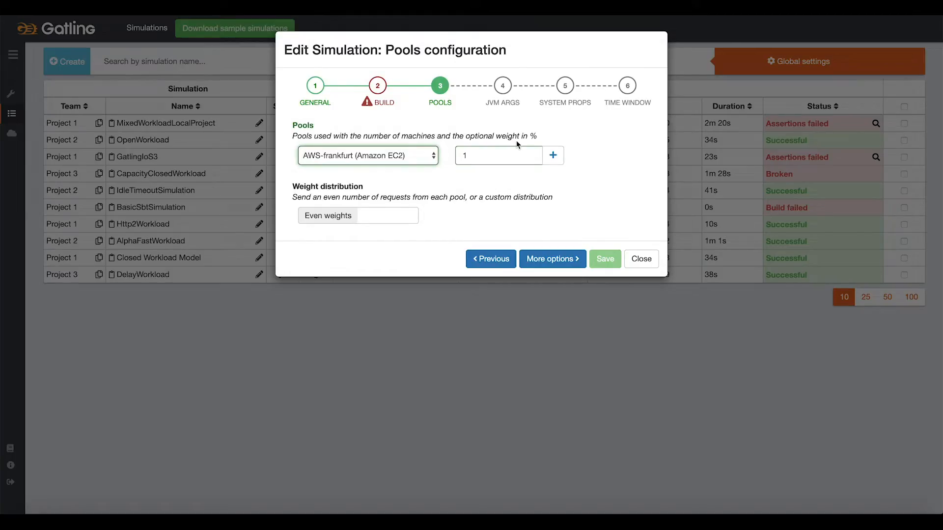
pyautogui.click(553, 155)
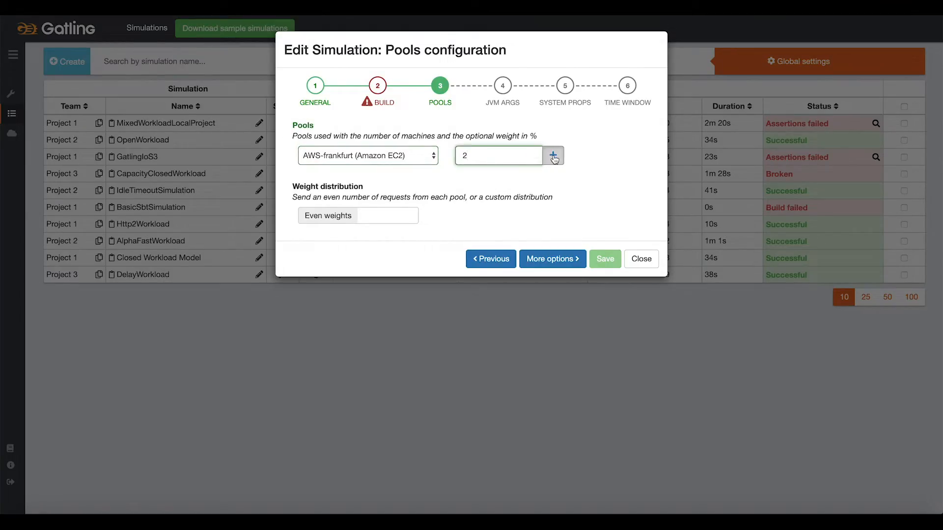
pyautogui.click(552, 155)
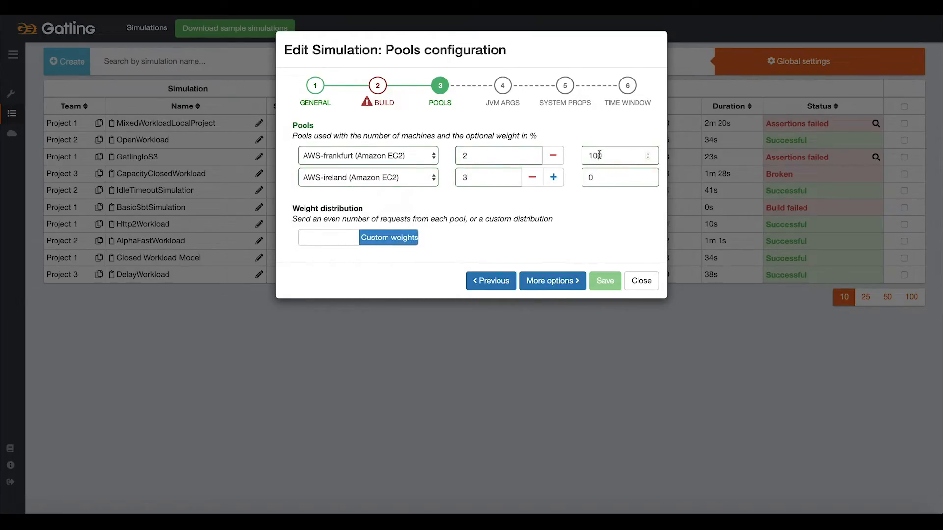
# Step: Weight AWS-frankfurt at 40 and AWS-ireland at 60, then close the editor
pyautogui.write('40')
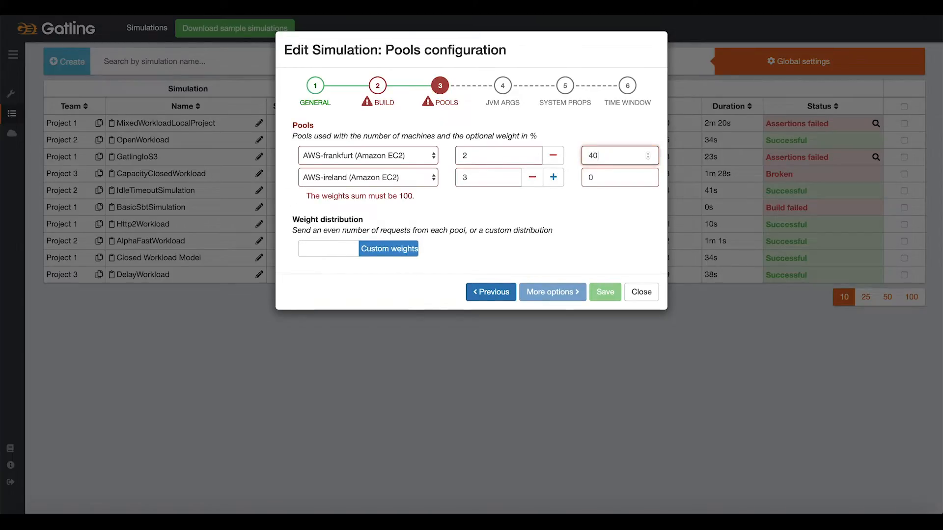
pyautogui.click(616, 177)
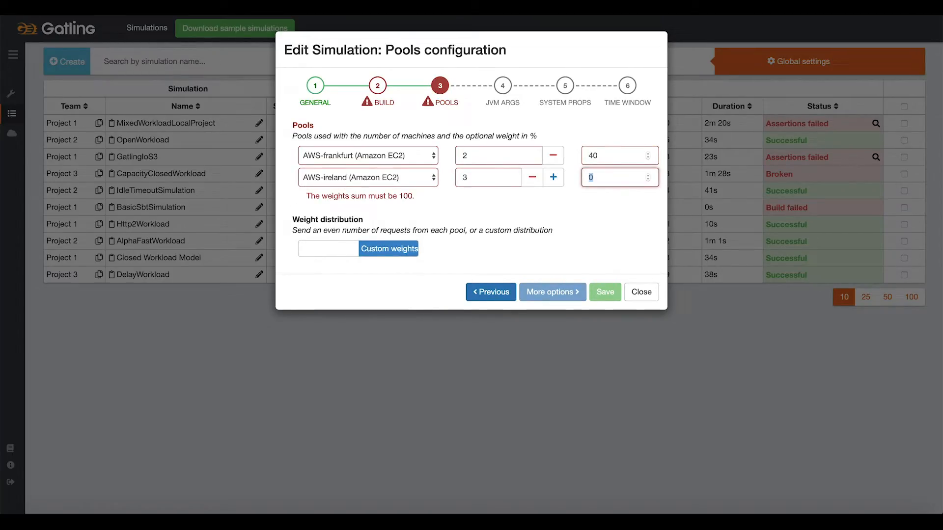
pyautogui.write('60')
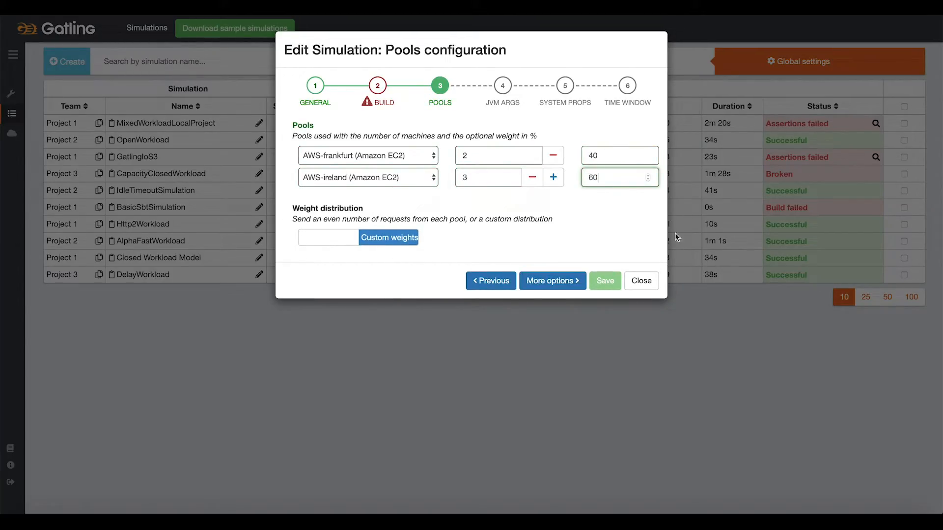
pyautogui.click(641, 281)
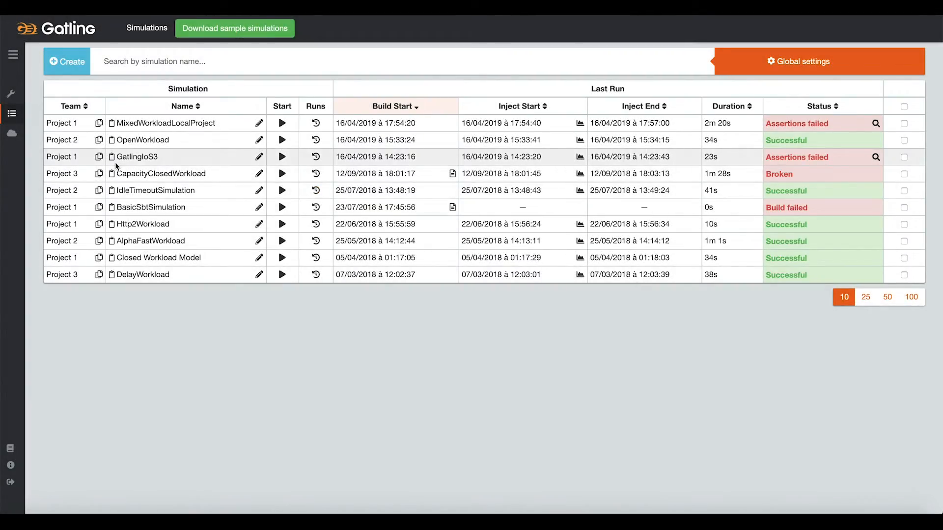
# Step: Expand the sidebar and browse On-Premises pools, then Amazon EC2 pools (AWS-frankfurt, AWS-ireland)
pyautogui.click(11, 54)
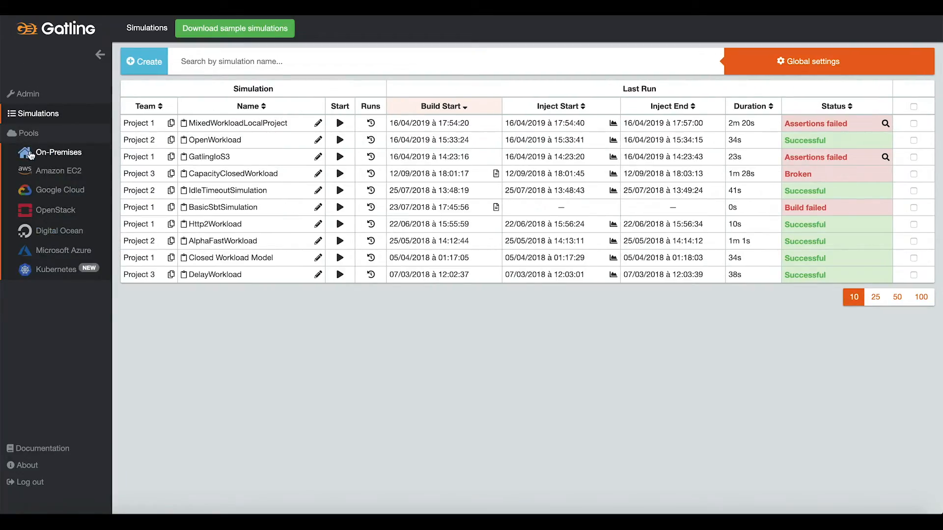
pyautogui.click(57, 152)
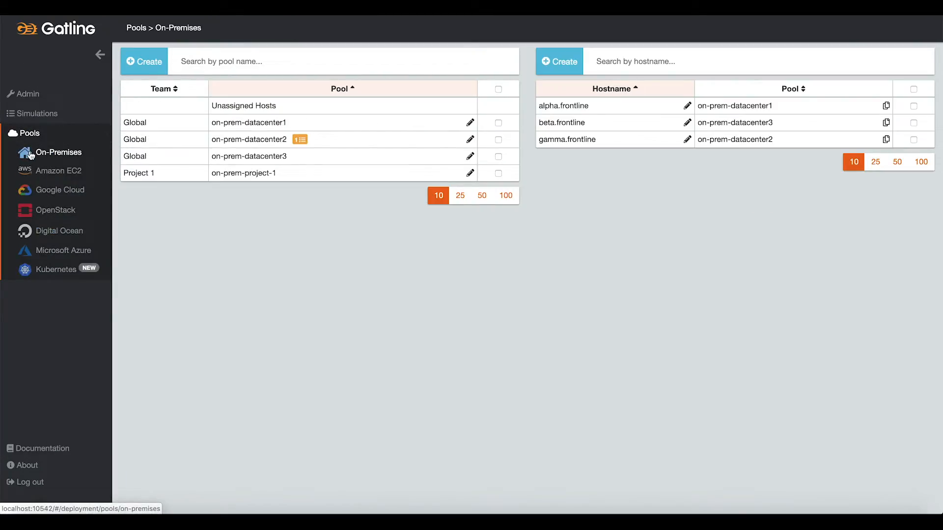
pyautogui.click(59, 171)
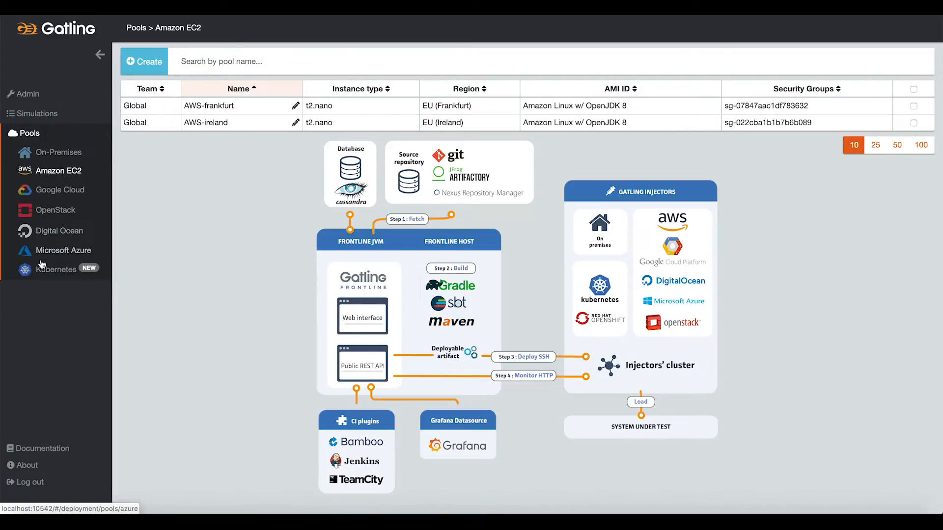
# Step: View the Microsoft Azure pools, then go to the product documentation
pyautogui.click(55, 269)
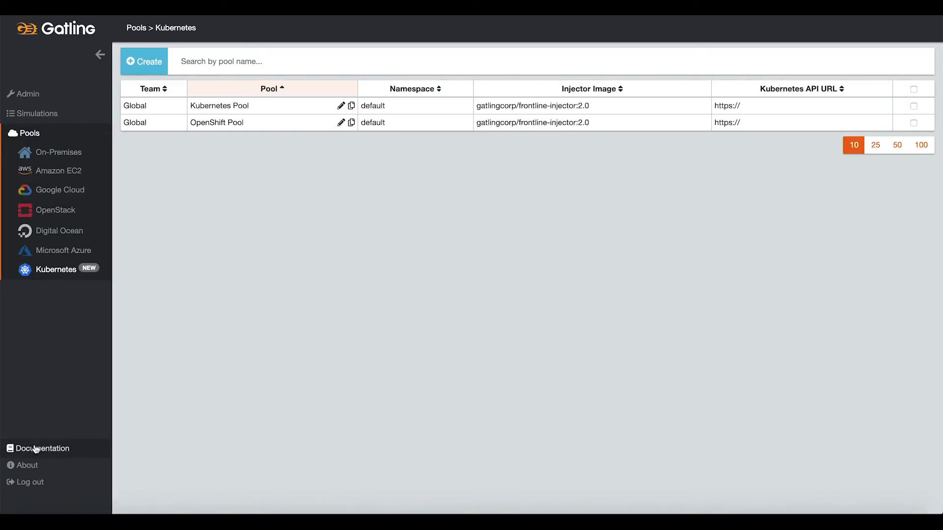
pyautogui.click(37, 449)
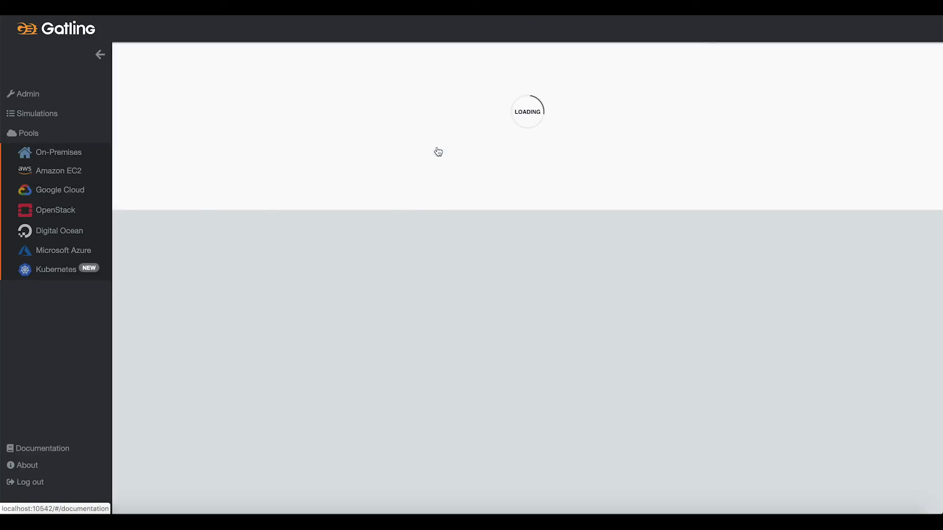